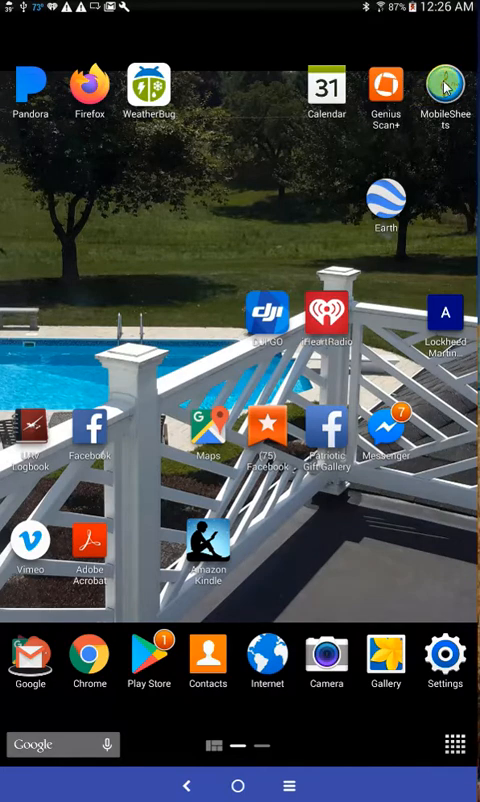
Launch MobileSheets Pro from the Android home screen to show the recent songs list
left_click(446, 80)
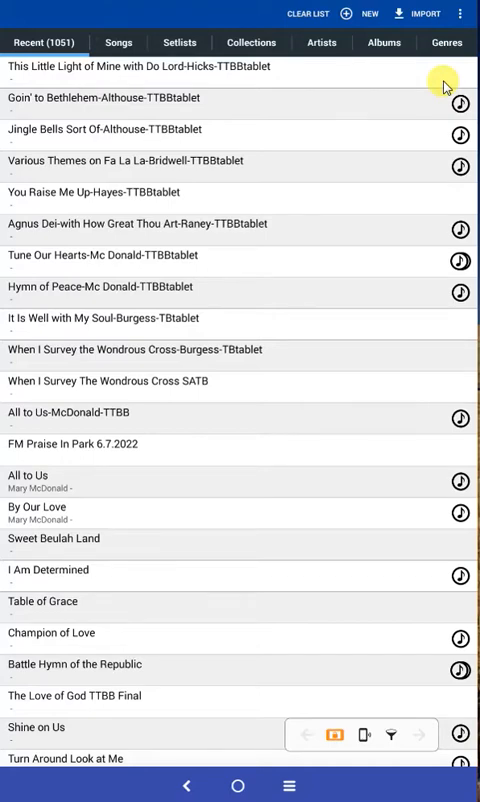
mouse_move(48, 260)
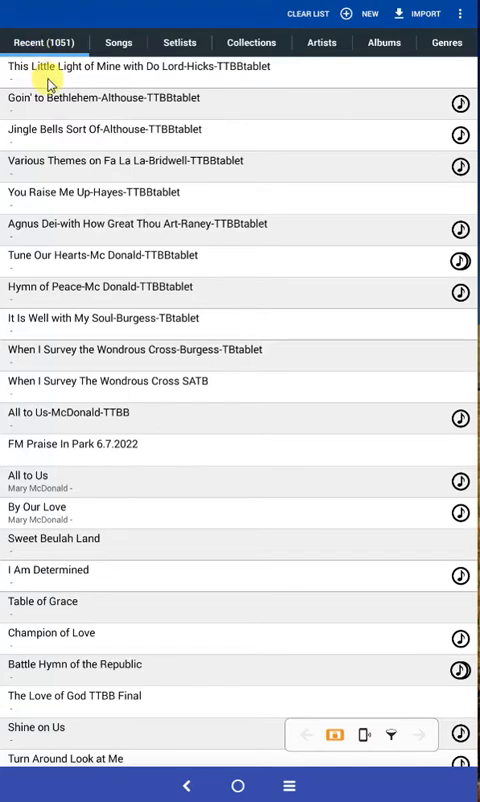
mouse_move(176, 84)
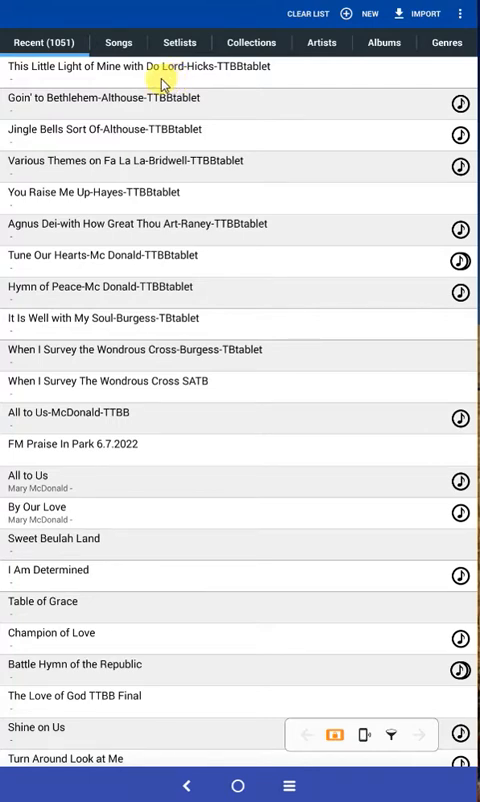
mouse_move(138, 74)
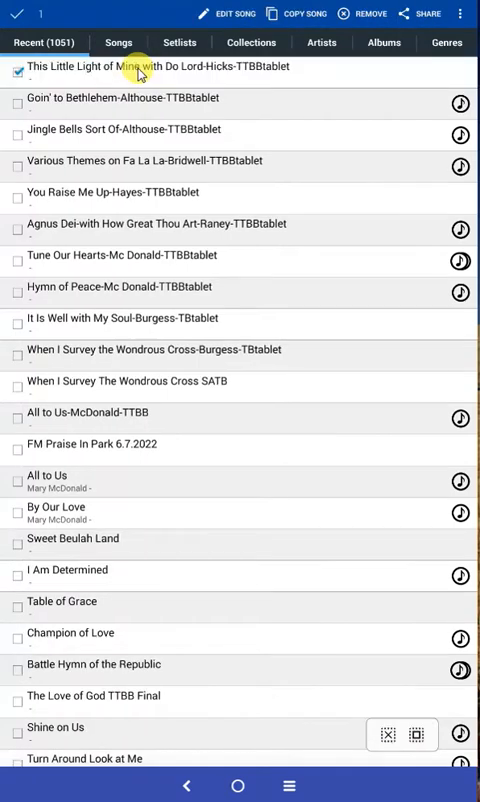
mouse_move(150, 72)
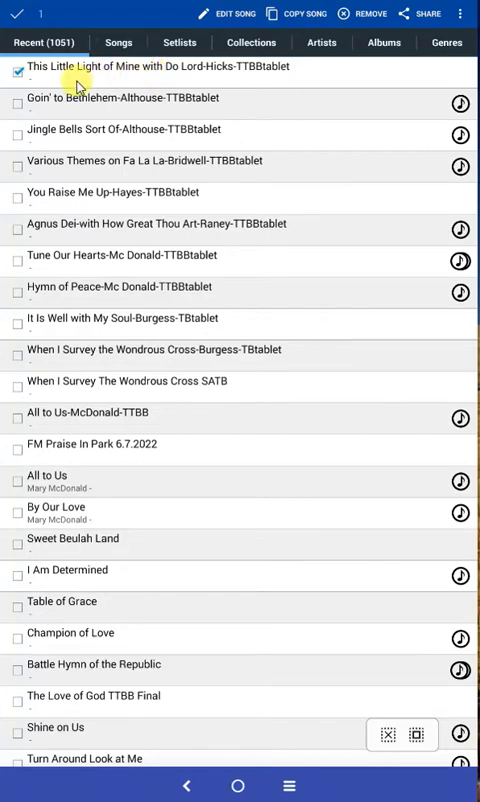
mouse_move(96, 76)
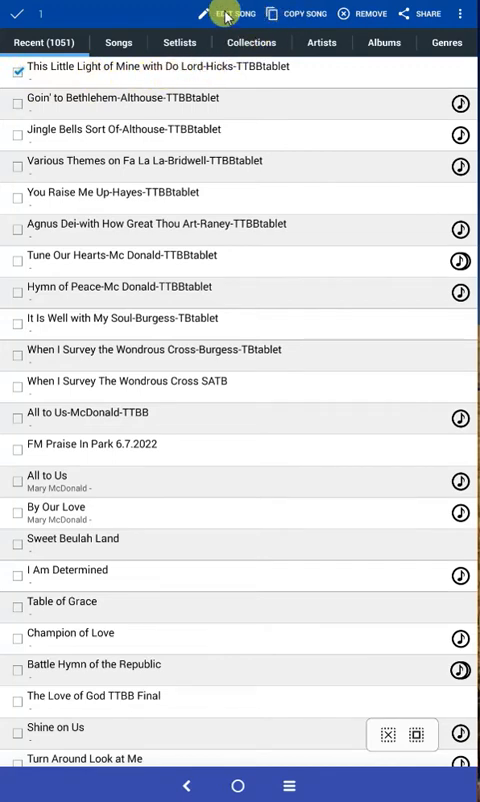
Open the song editor for 'This Little Light of Mine with Do Lord-Hicks-TTBBtablet'
left_click(216, 12)
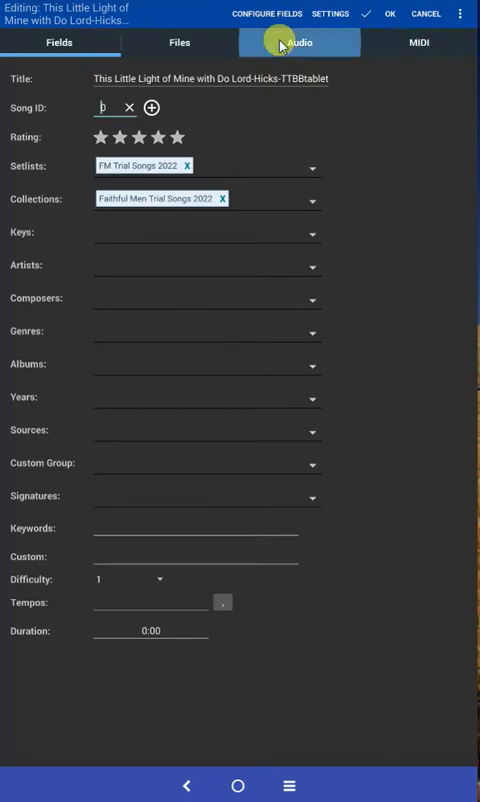
Go to the song's Audio settings and list the sources for adding an audio file
left_click(300, 42)
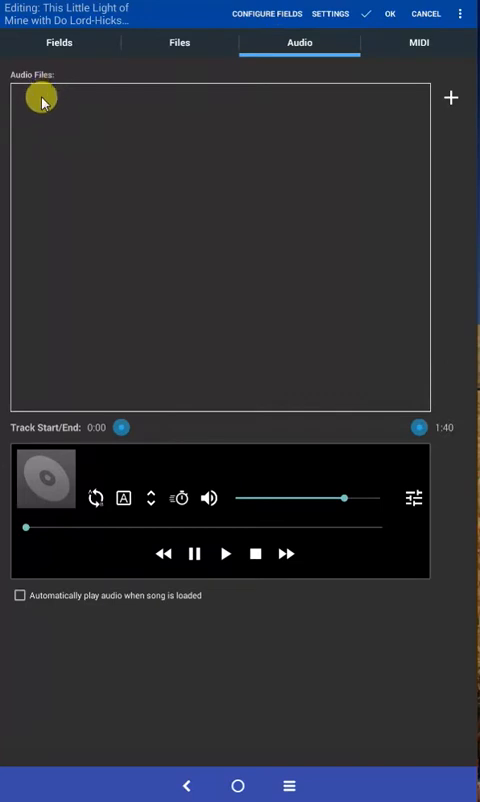
mouse_move(246, 266)
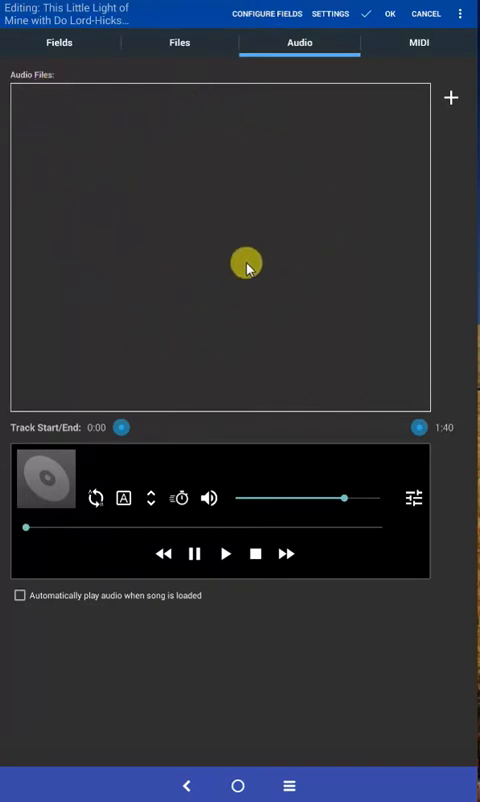
mouse_move(196, 152)
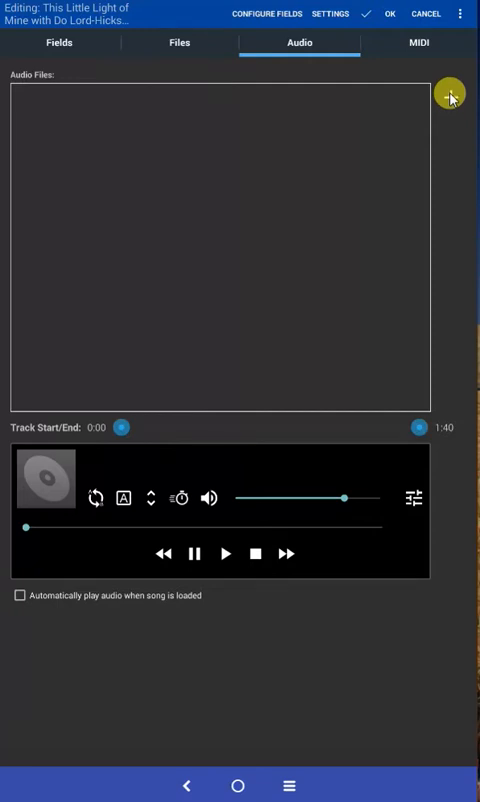
left_click(450, 96)
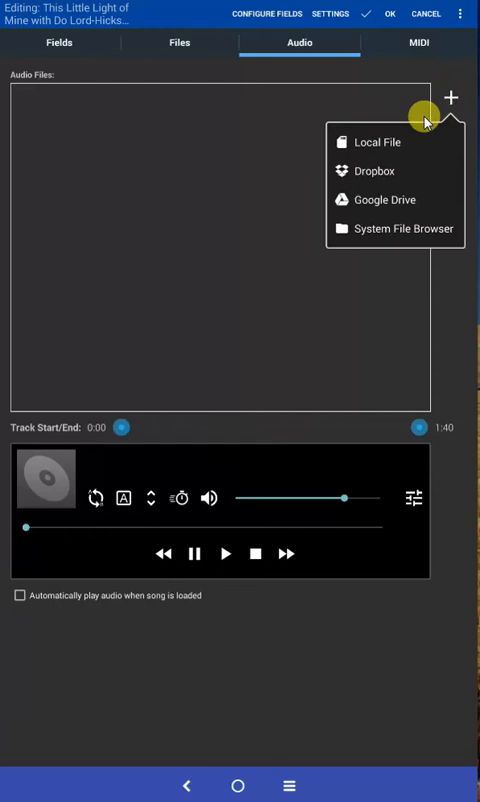
mouse_move(378, 142)
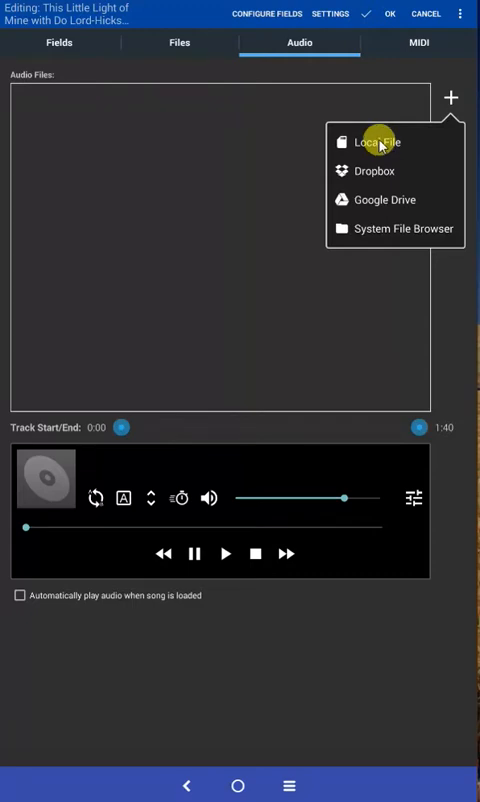
mouse_move(376, 138)
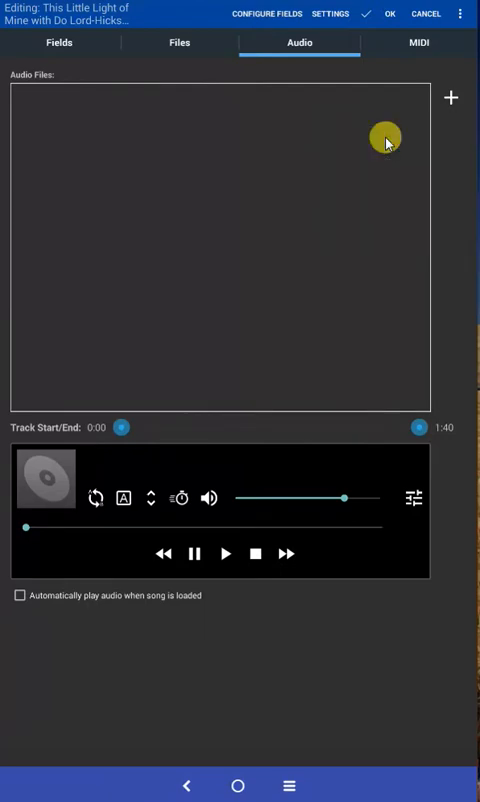
Choose Local File to browse storage for the song's MP3
left_click(450, 96)
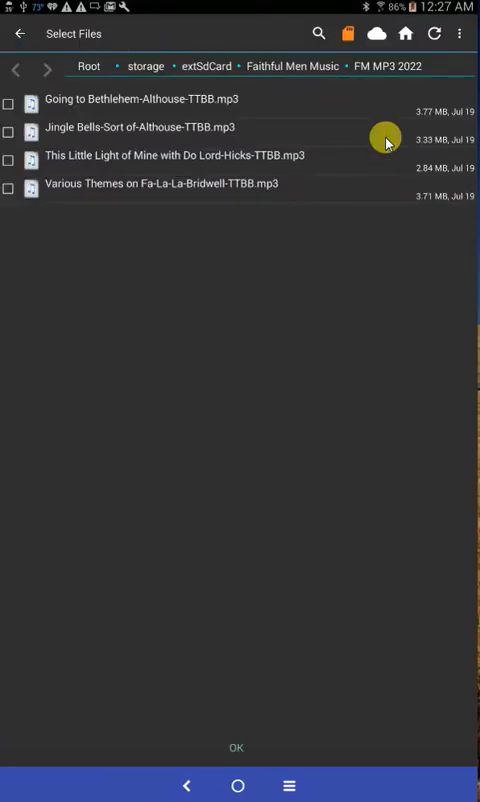
mouse_move(376, 156)
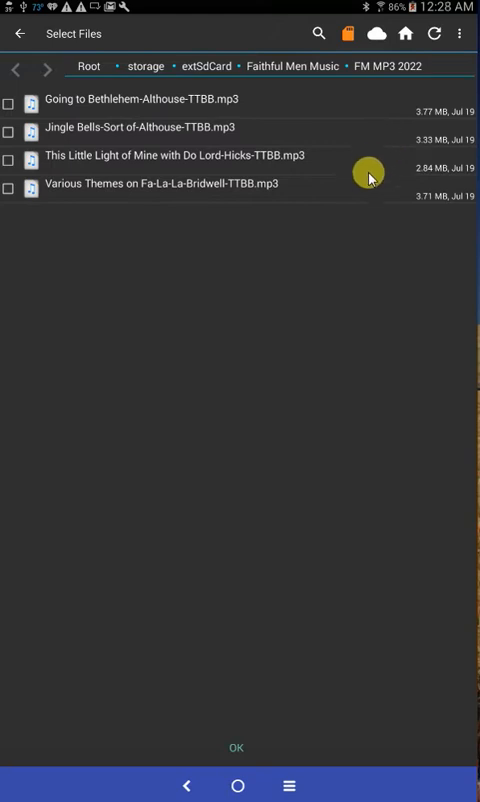
mouse_move(92, 66)
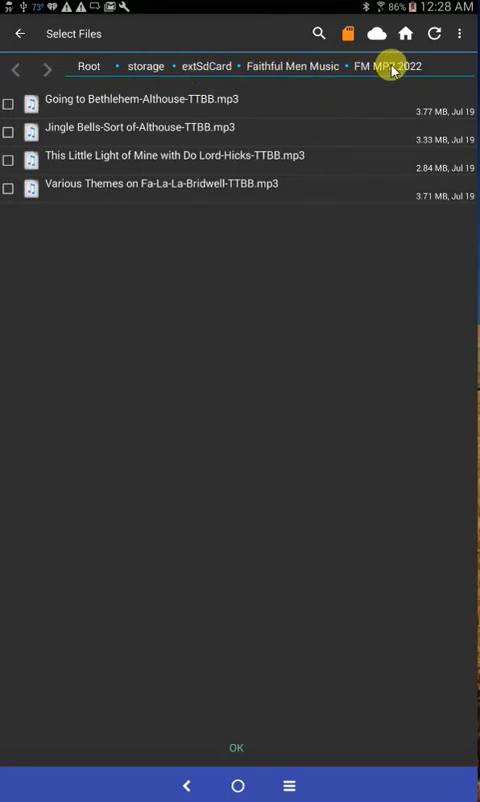
mouse_move(352, 88)
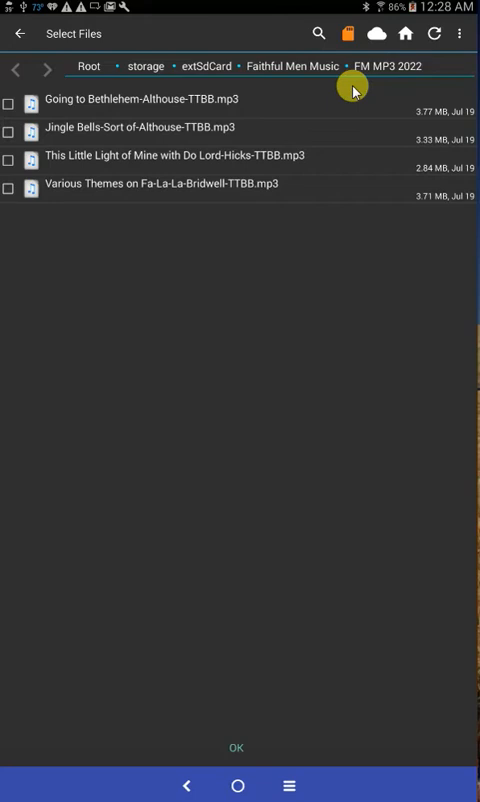
mouse_move(384, 132)
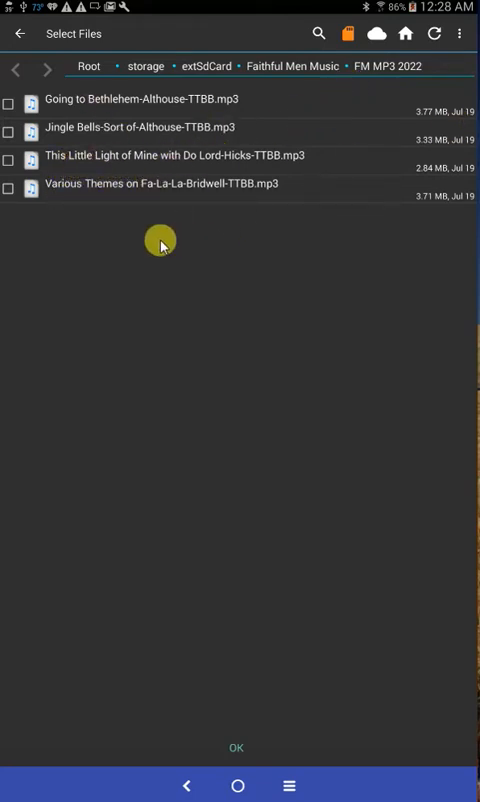
mouse_move(180, 174)
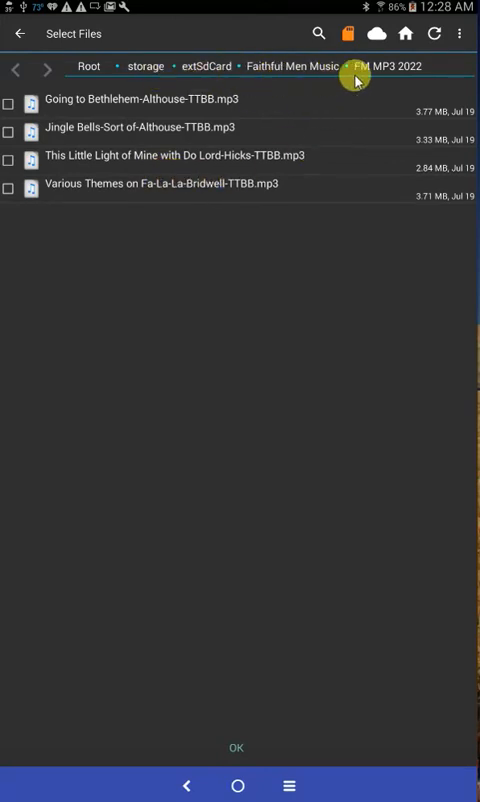
mouse_move(196, 70)
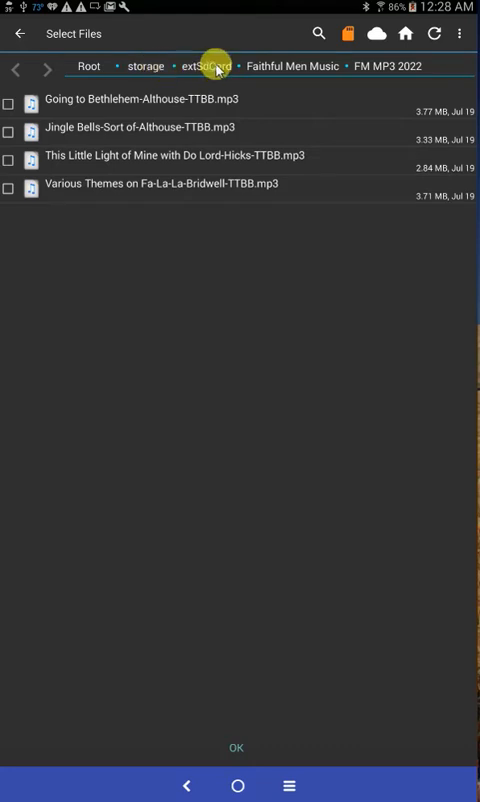
Navigate up to extSdCard and into the Faithful Men Music folder
left_click(204, 66)
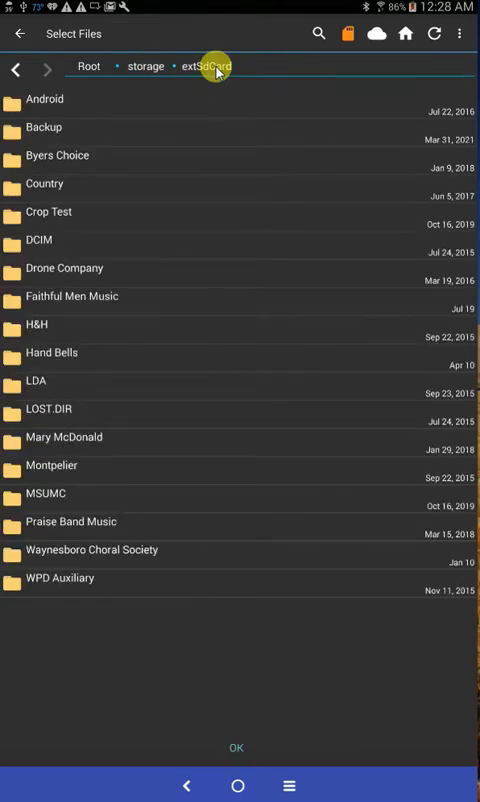
mouse_move(148, 272)
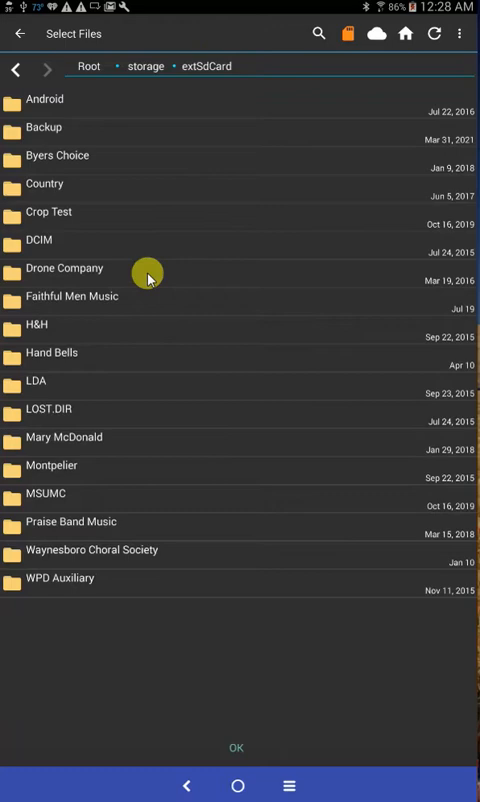
mouse_move(58, 300)
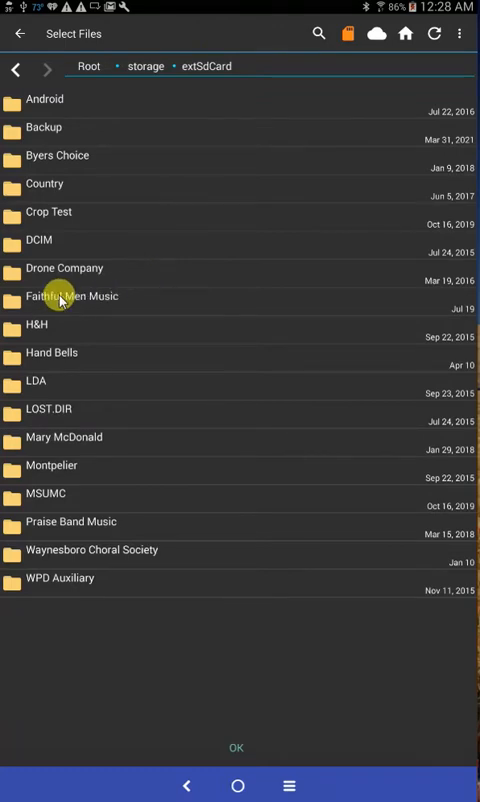
left_click(72, 296)
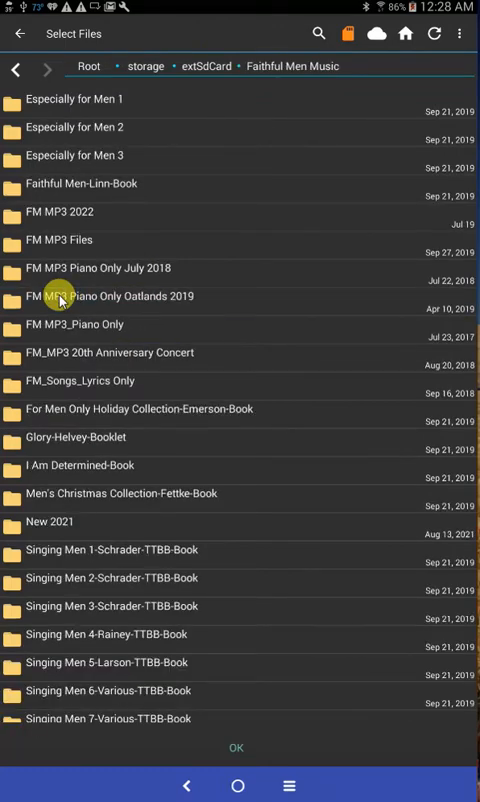
mouse_move(298, 258)
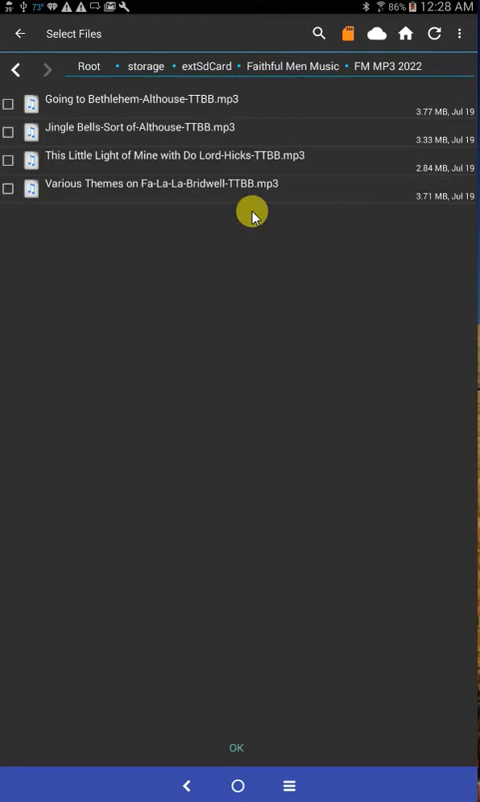
mouse_move(72, 190)
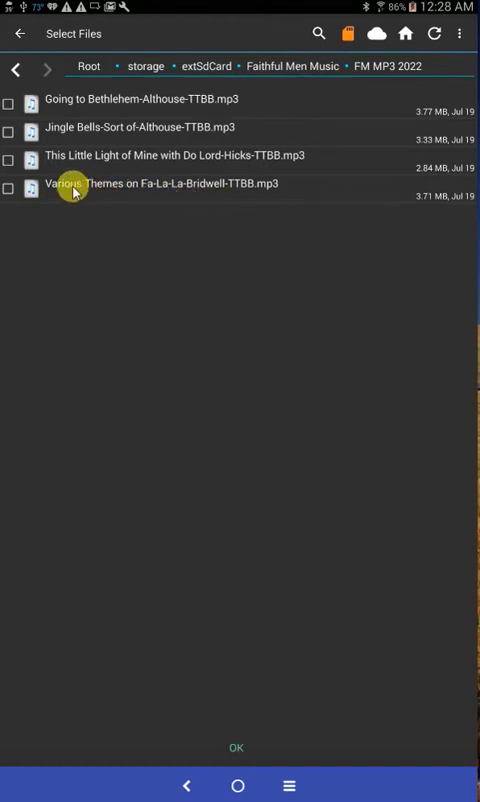
Attach 'This Little Light of Mine with Do Lord-Hicks-TTBB.mp3' as the song's audio file
left_click(10, 160)
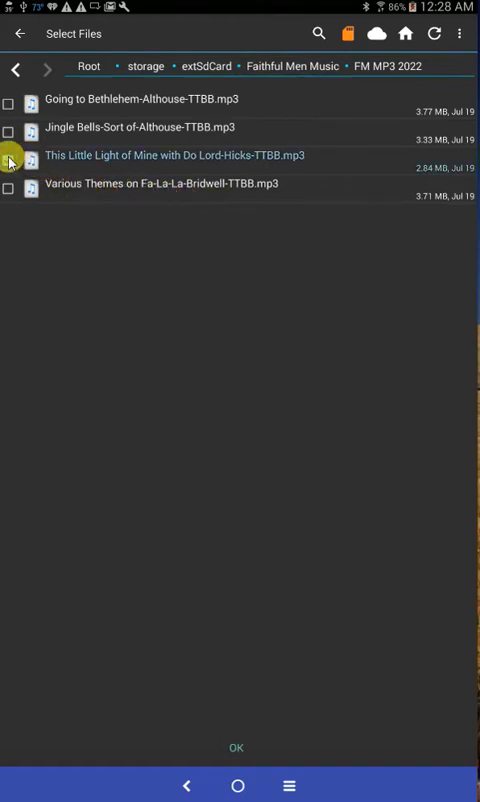
left_click(8, 160)
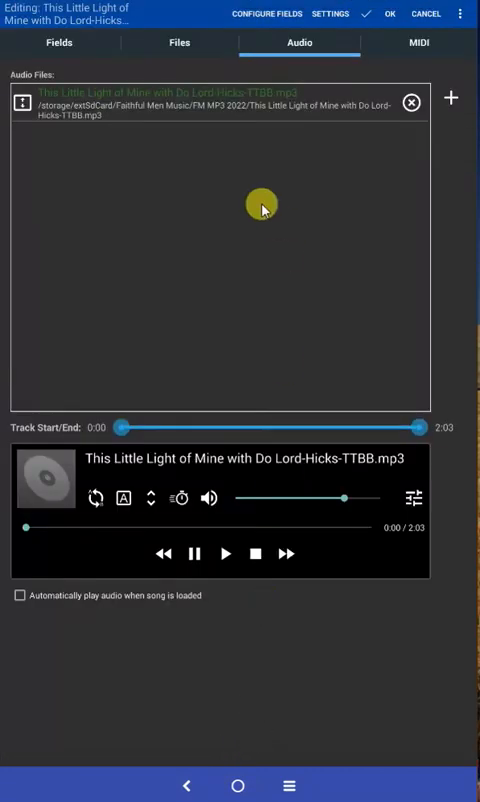
mouse_move(60, 102)
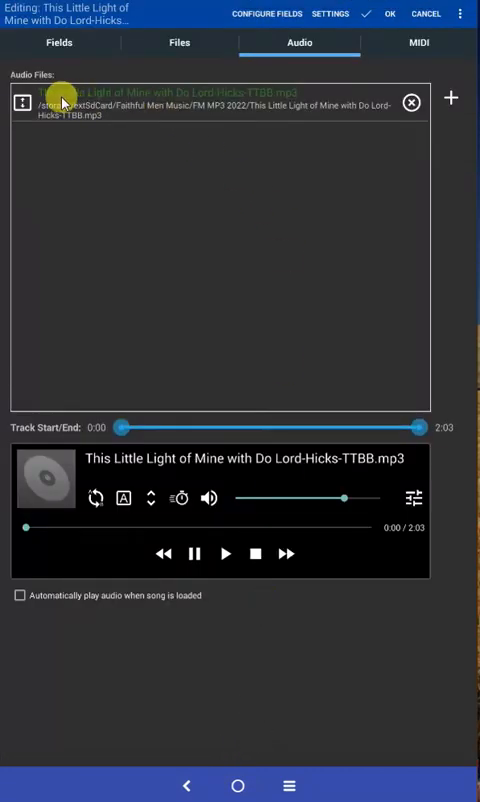
mouse_move(170, 100)
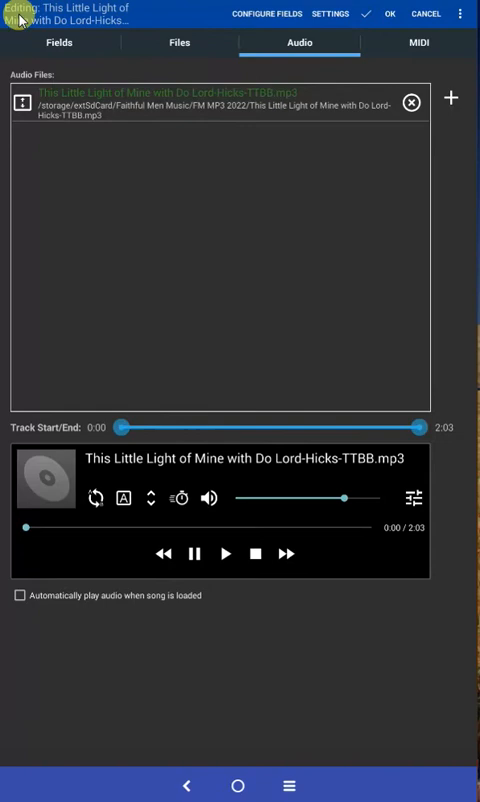
mouse_move(110, 52)
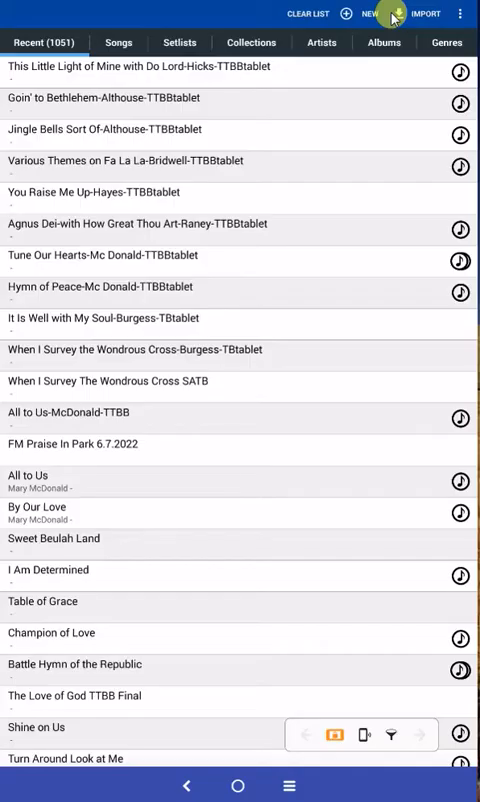
mouse_move(72, 82)
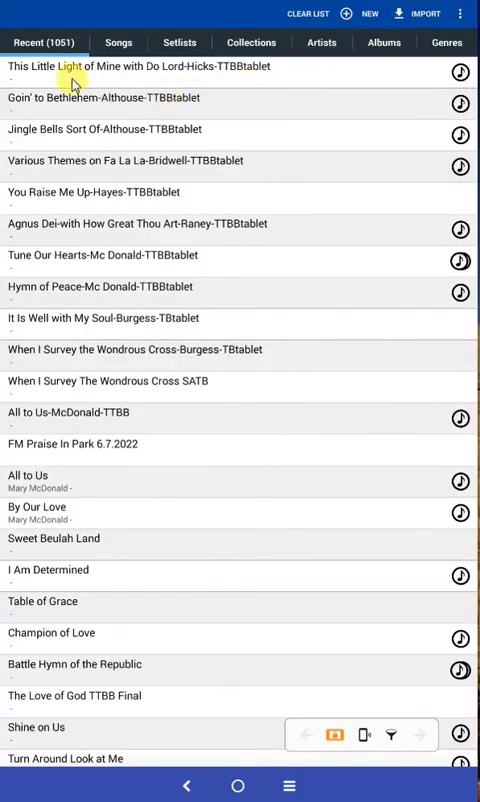
left_click(460, 72)
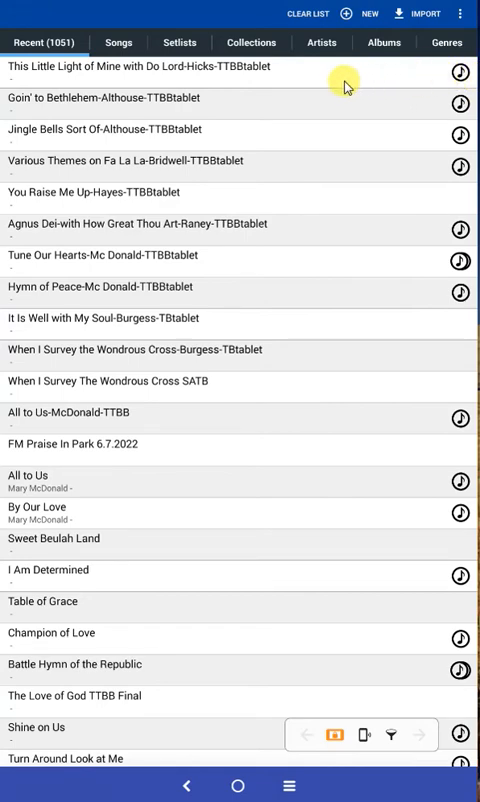
mouse_move(280, 78)
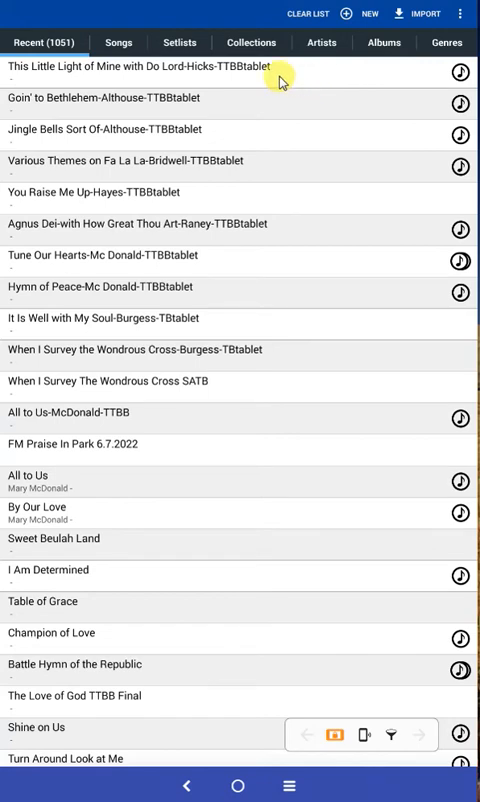
mouse_move(258, 72)
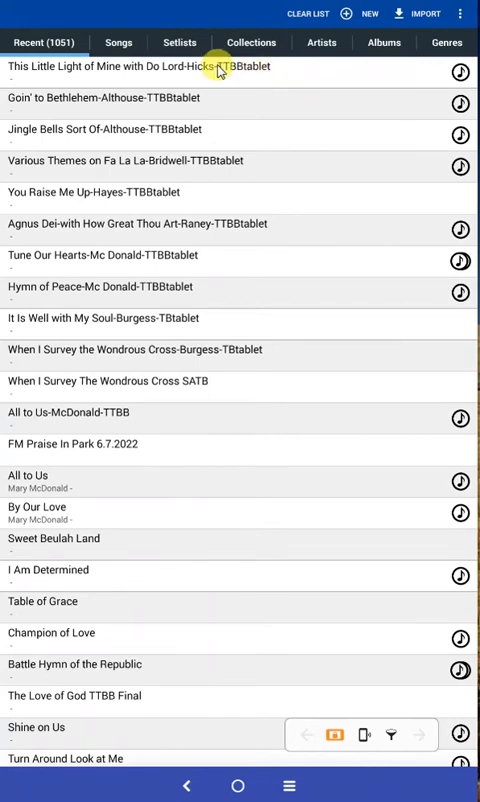
Open the song's sheet music, play the attached MP3 for a few seconds, then pause it
left_click(130, 66)
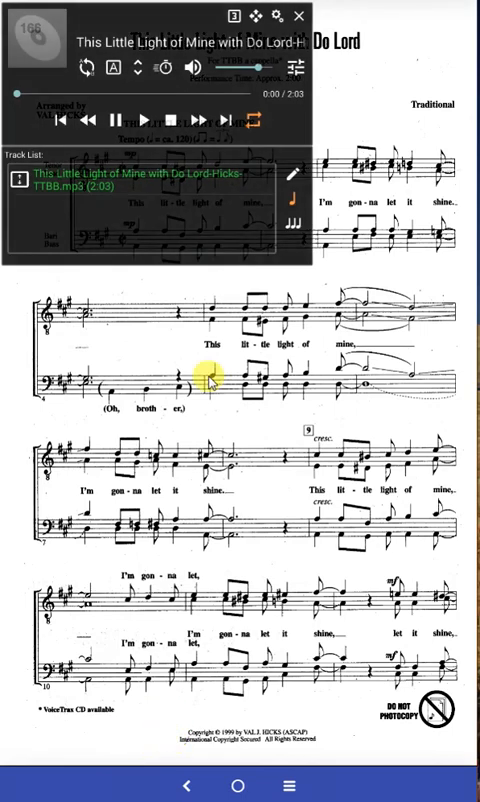
left_click(144, 116)
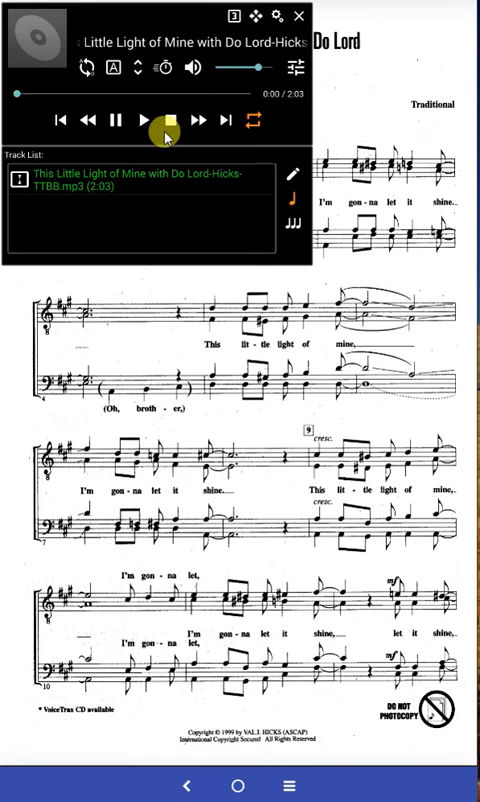
left_click(144, 120)
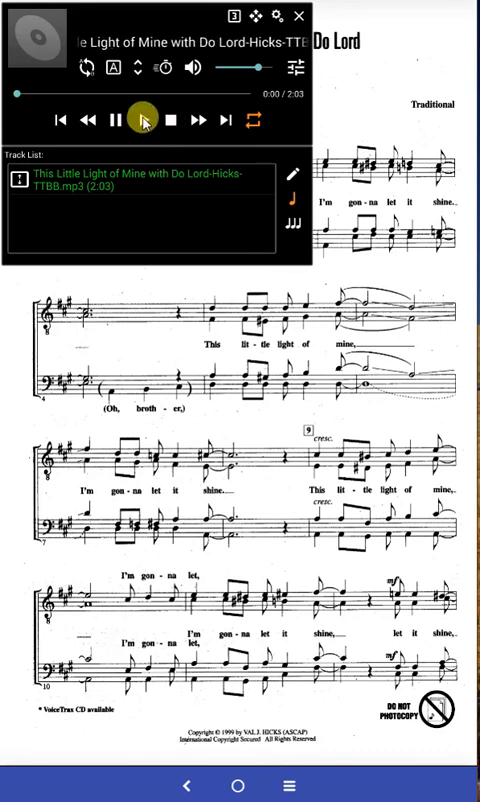
left_click(144, 118)
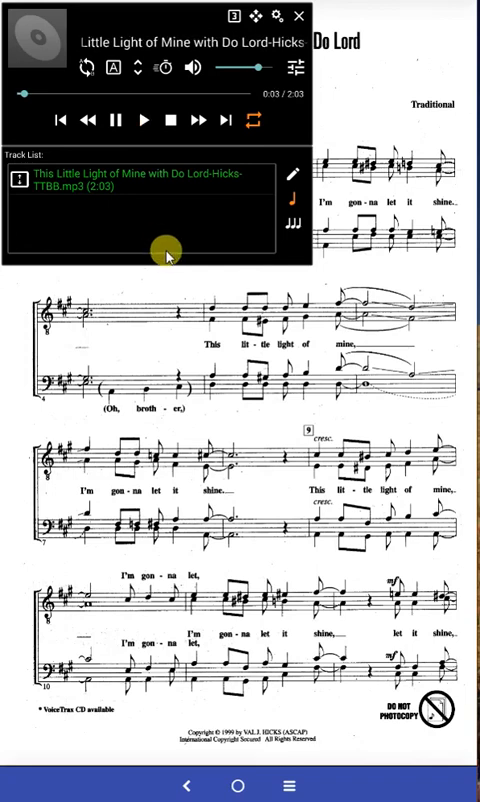
left_click(116, 118)
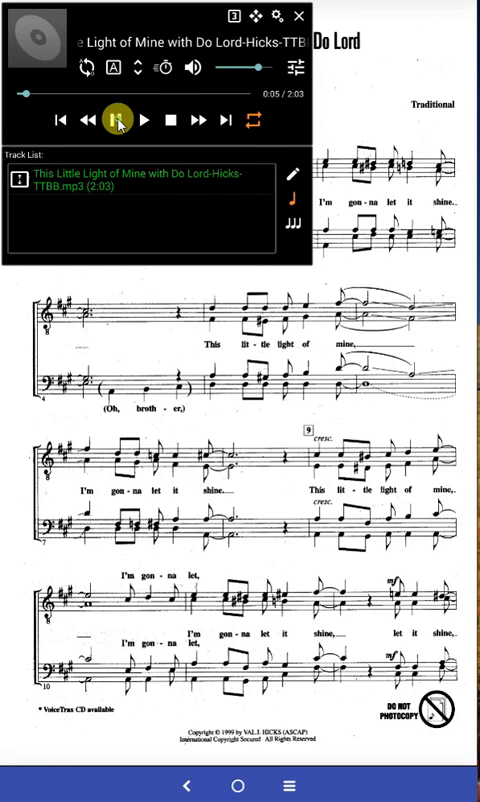
left_click(116, 120)
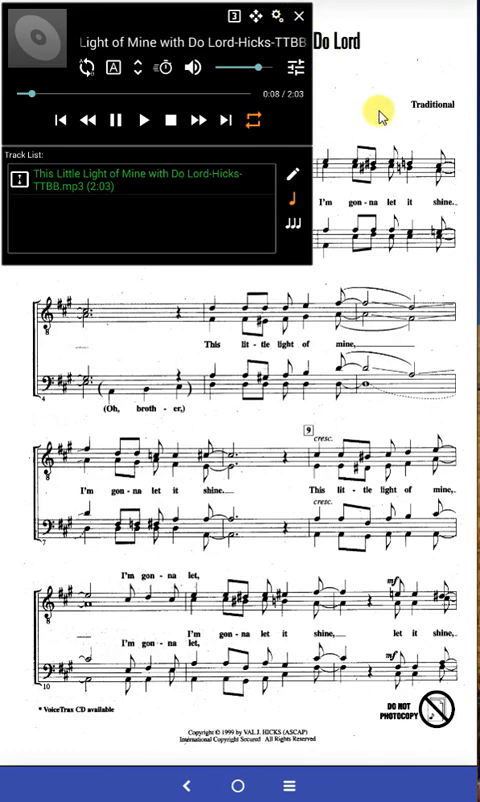
Hide the audio player so the sheet music fills the screen
left_click(300, 16)
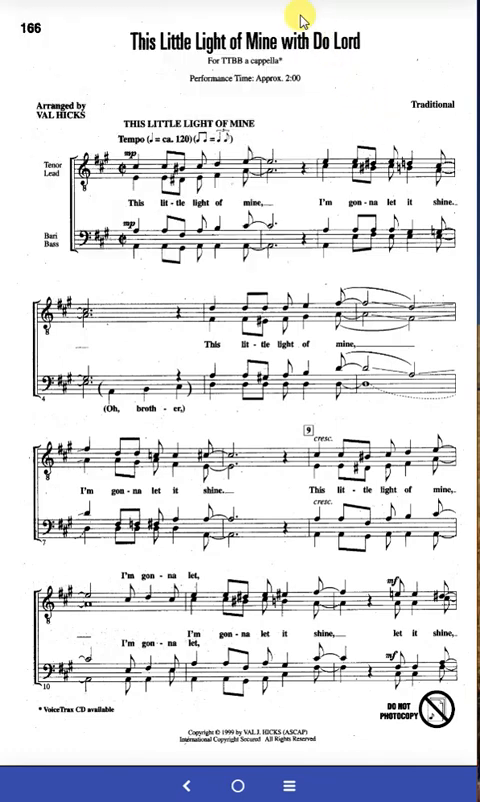
mouse_move(330, 300)
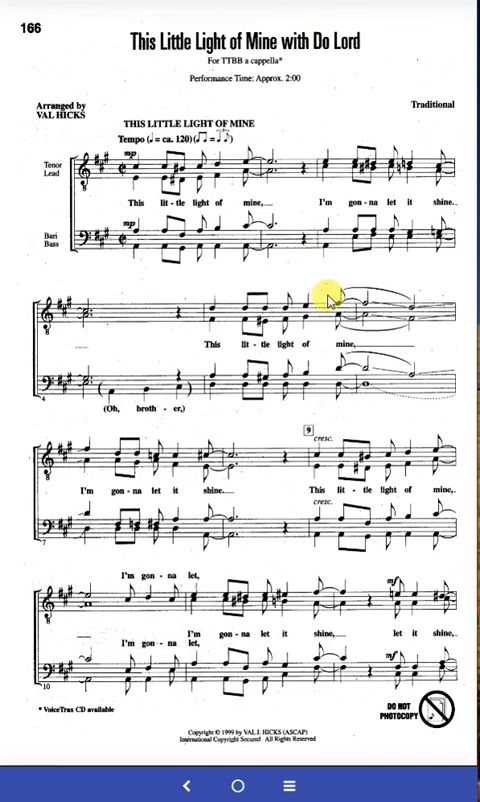
mouse_move(240, 776)
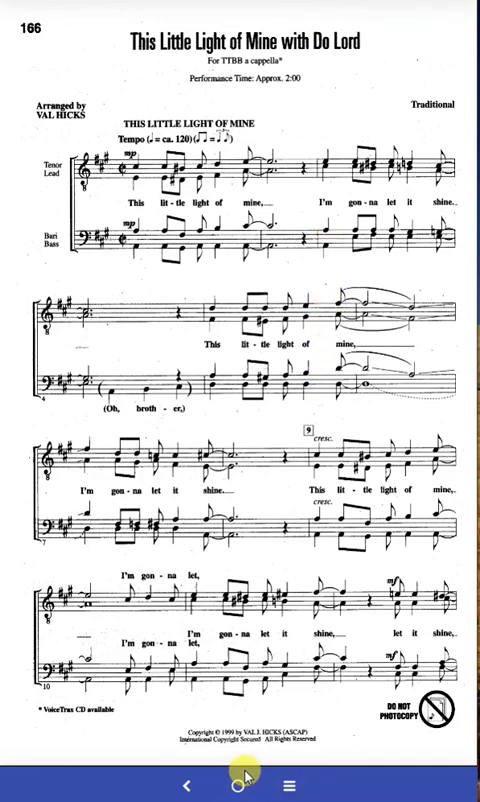